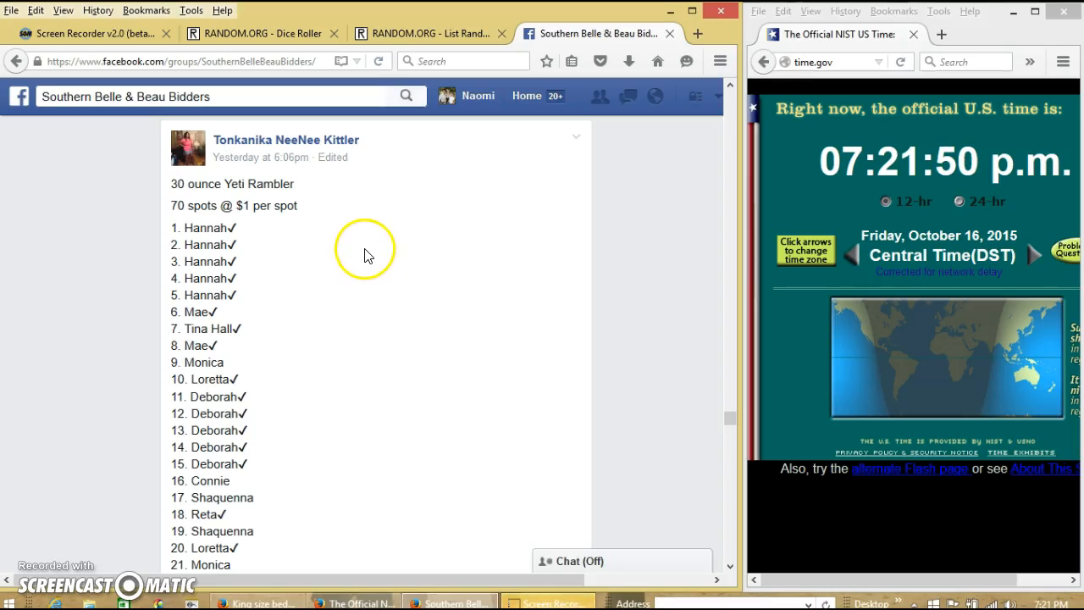
mouse_move(169, 229)
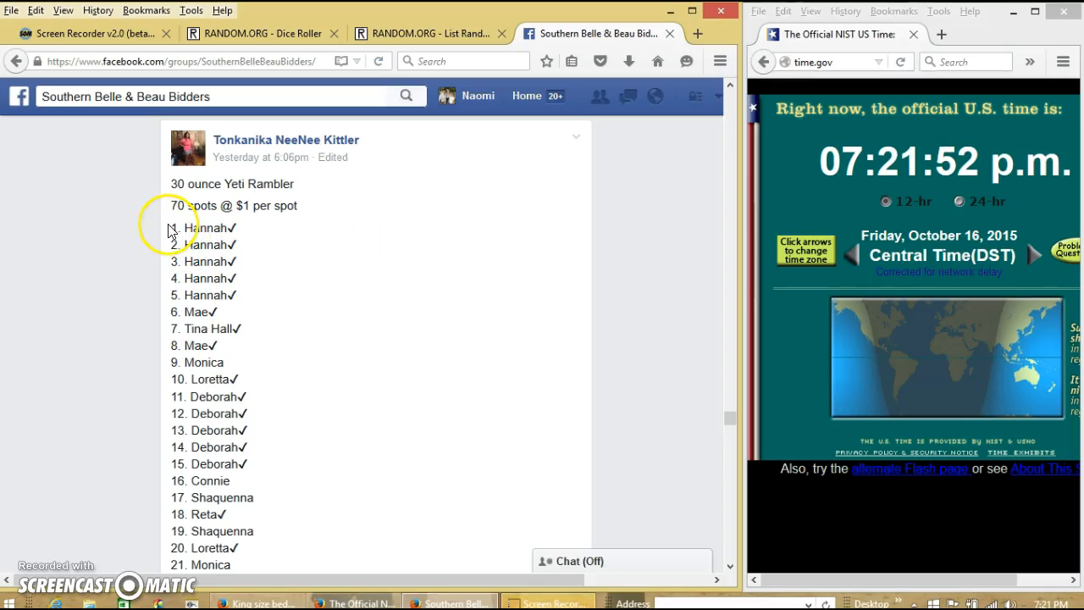
Scroll down the Yeti Rambler post past the 70-spot list to its comment box
scroll(down, 3)
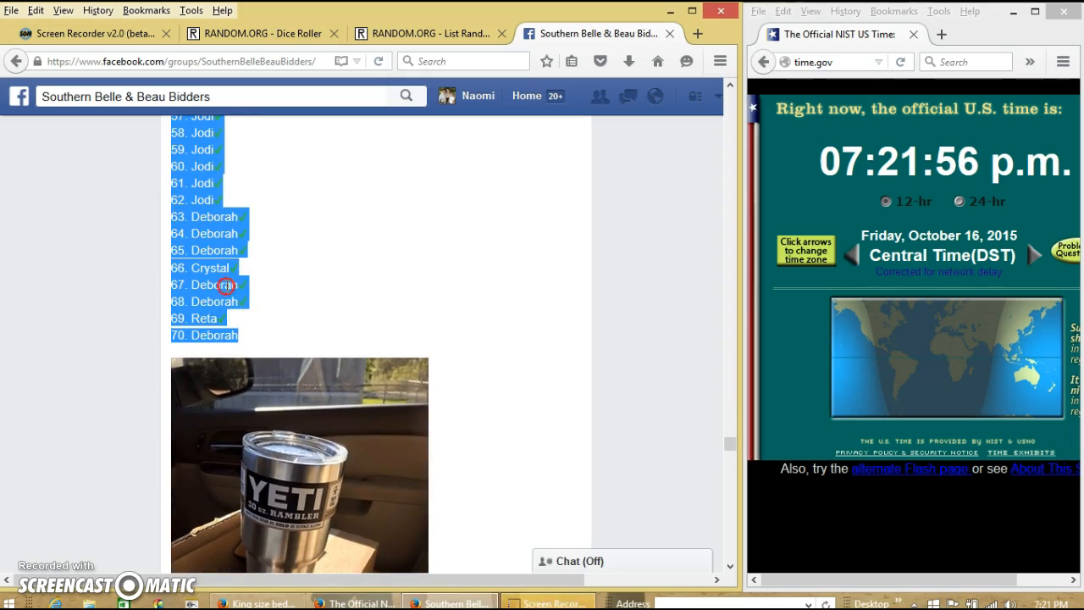
scroll(down, 3)
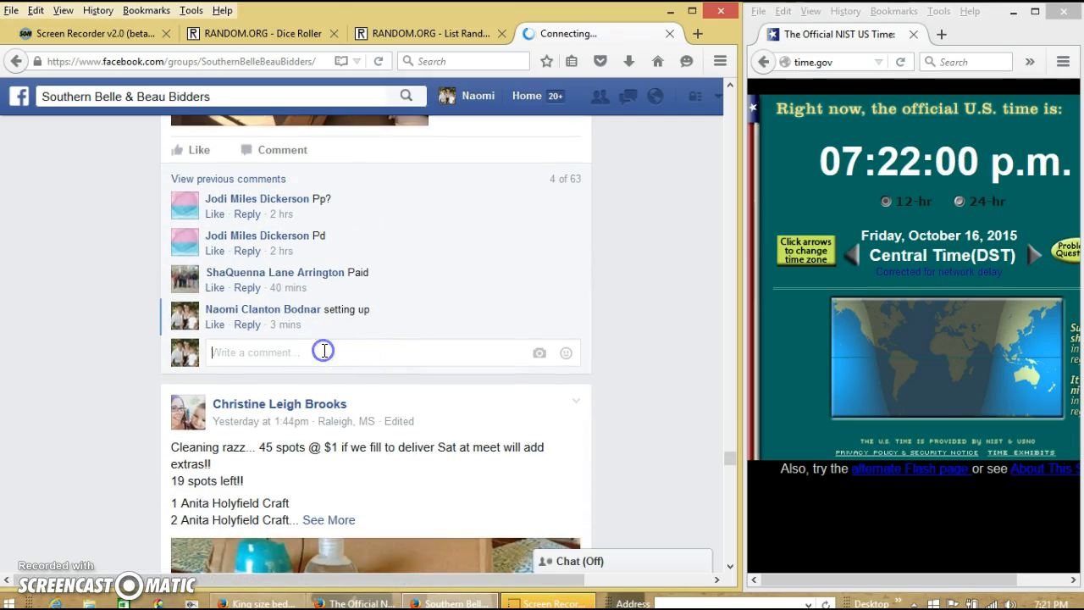
Post a 'live' comment under the Yeti Rambler post, check the time, and go to the Dice Roller
text(live)
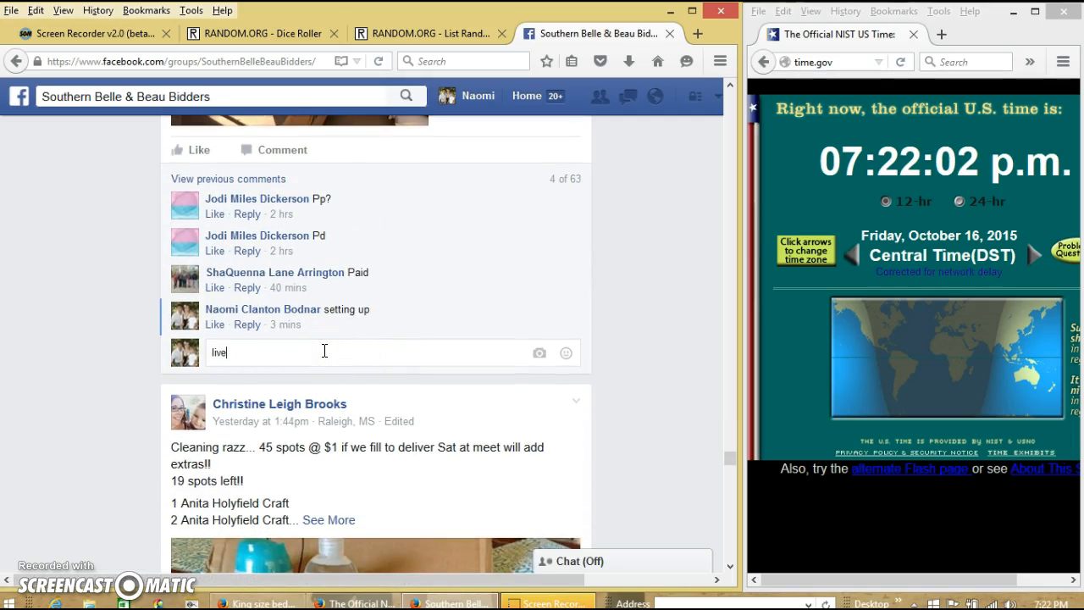
key(enter)
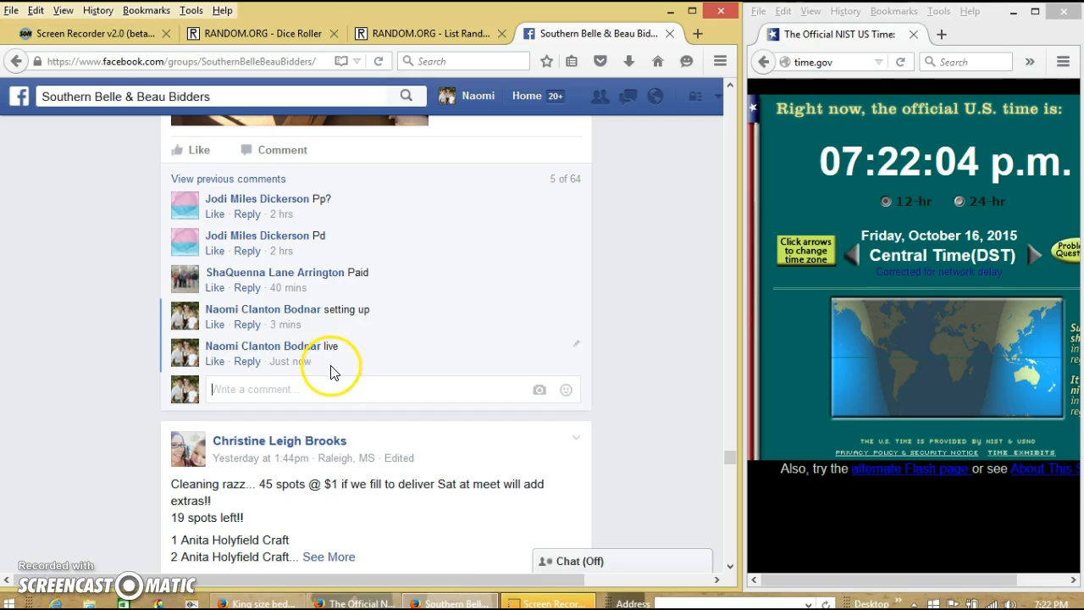
mouse_move(292, 361)
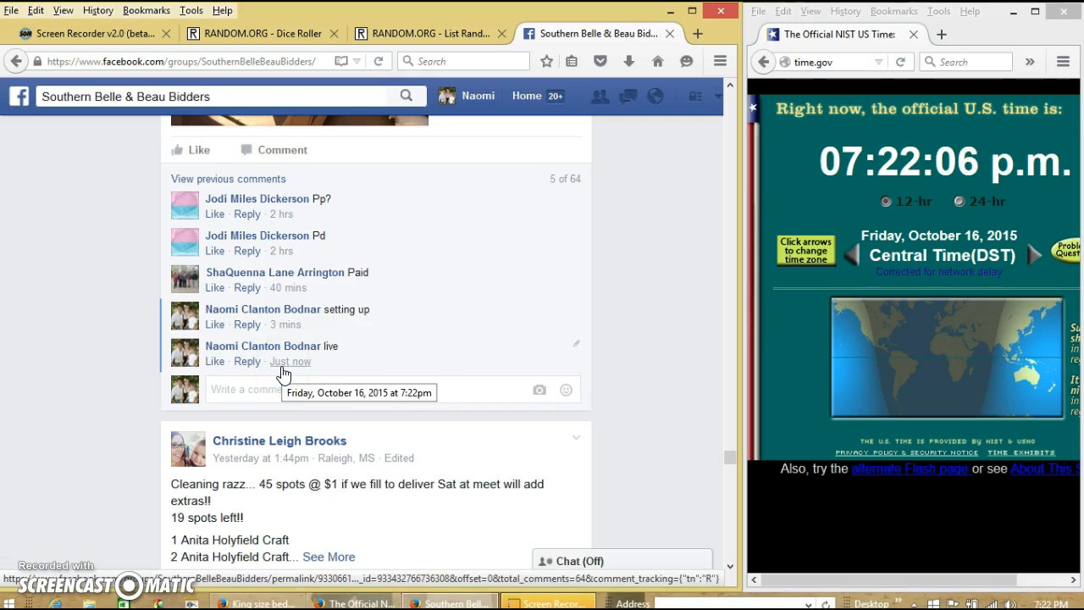
click(1061, 604)
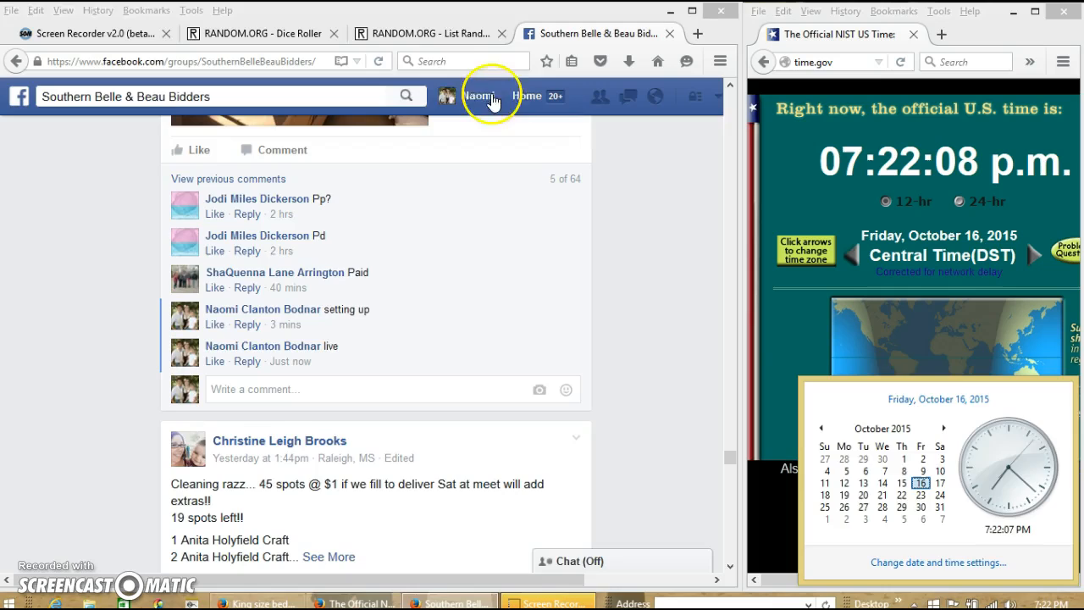
click(427, 34)
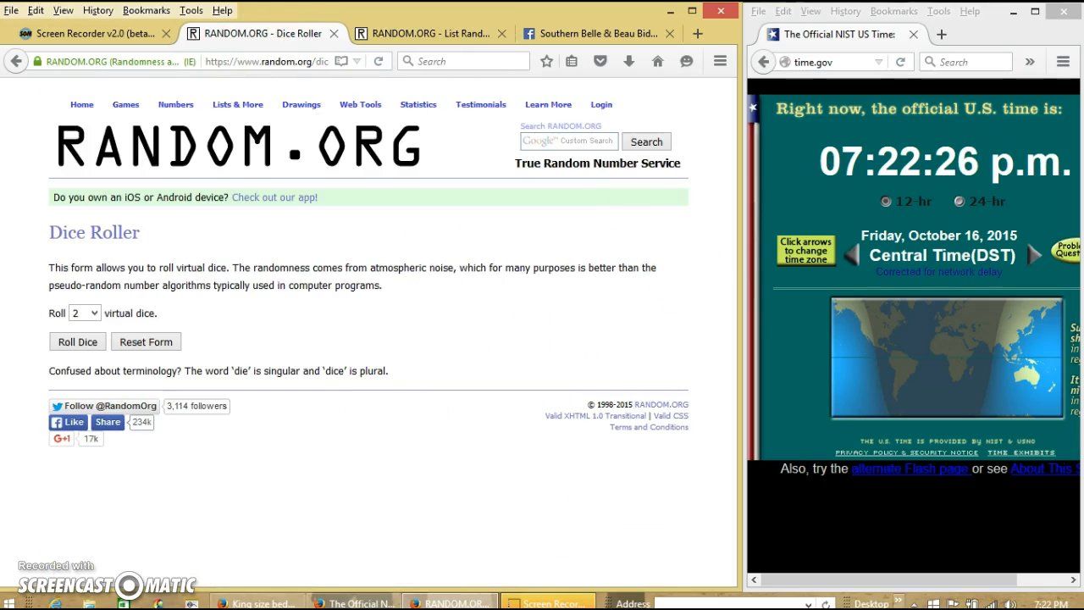
mouse_move(288, 332)
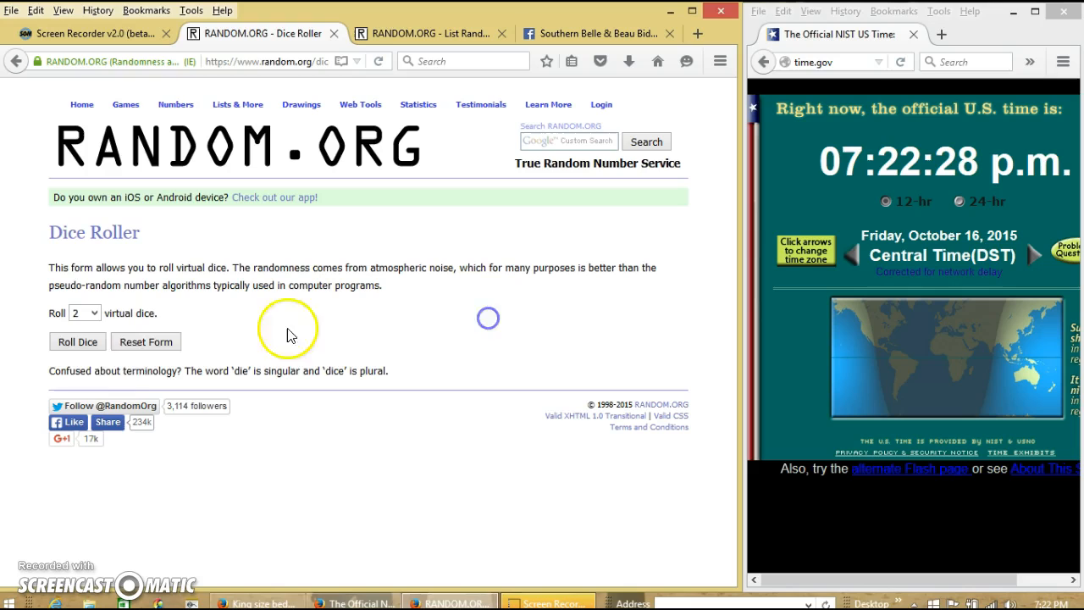
Roll two virtual dice twice on the Dice Roller, then move to the List Randomizer
click(78, 343)
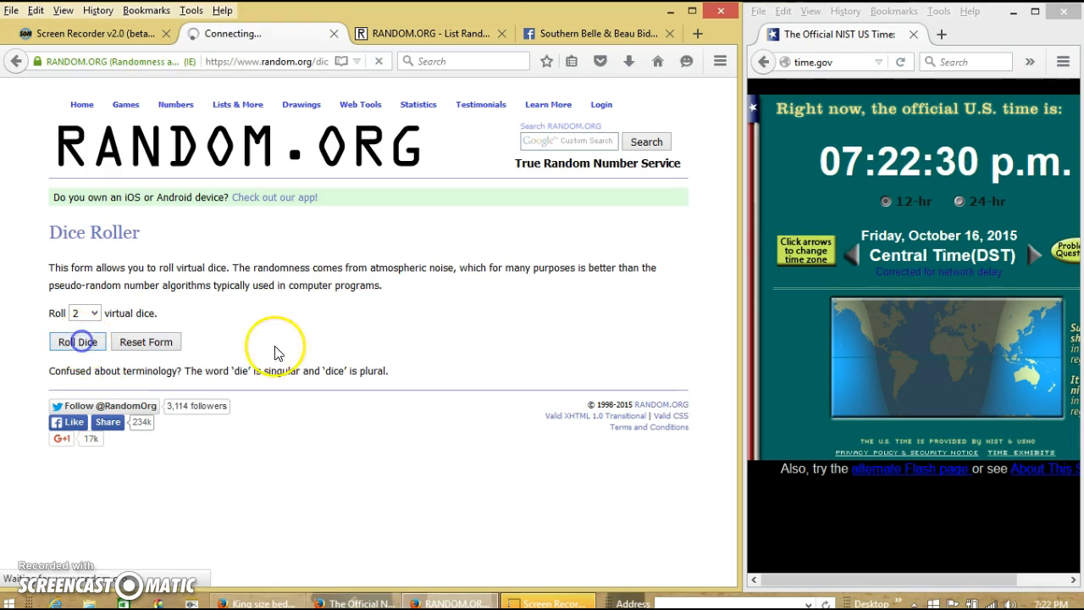
click(77, 341)
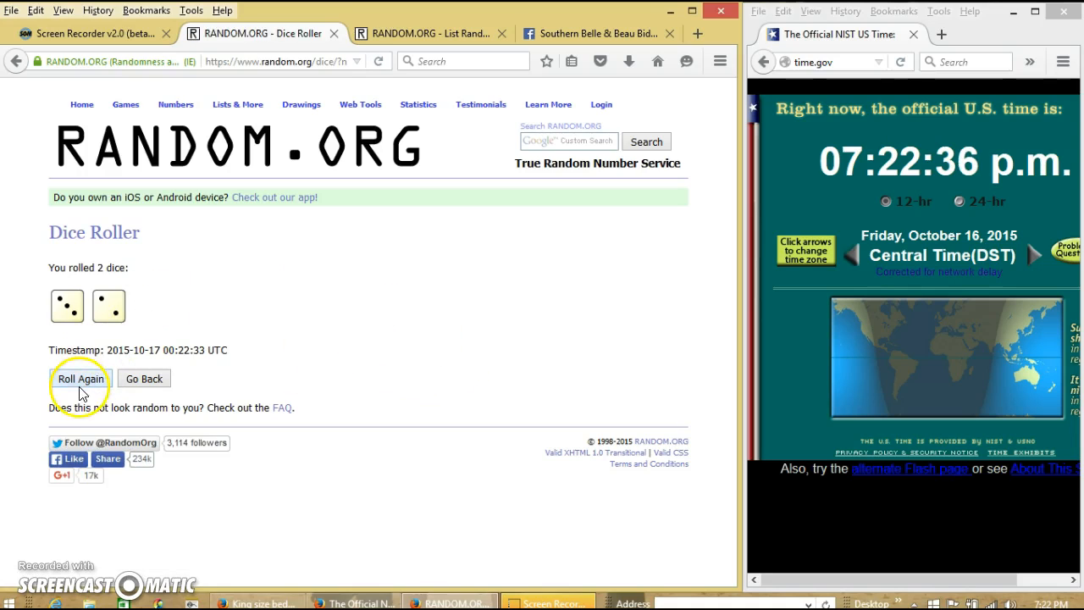
click(79, 378)
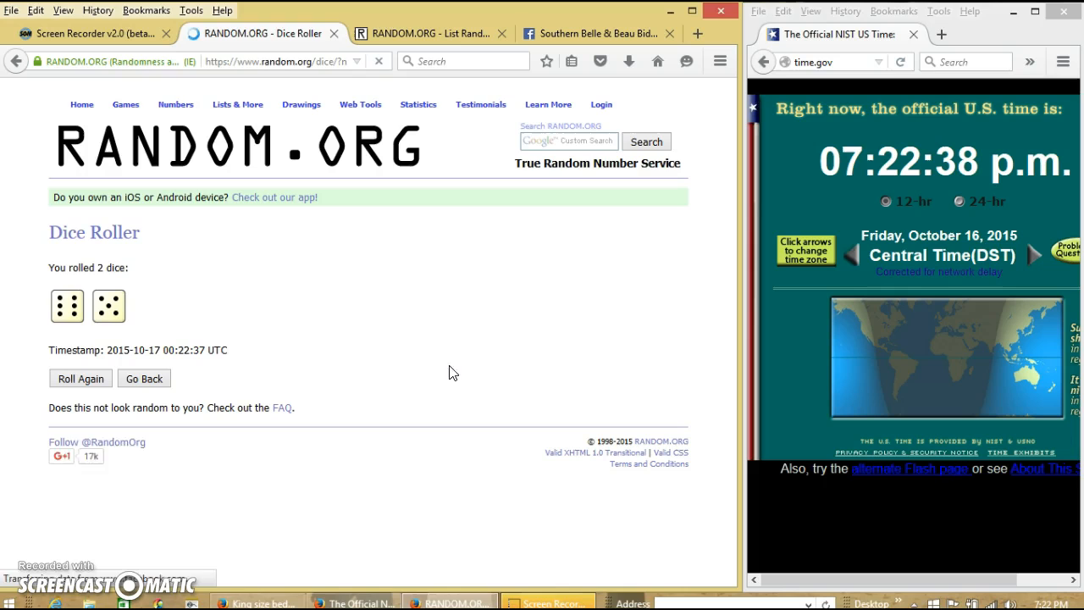
click(430, 34)
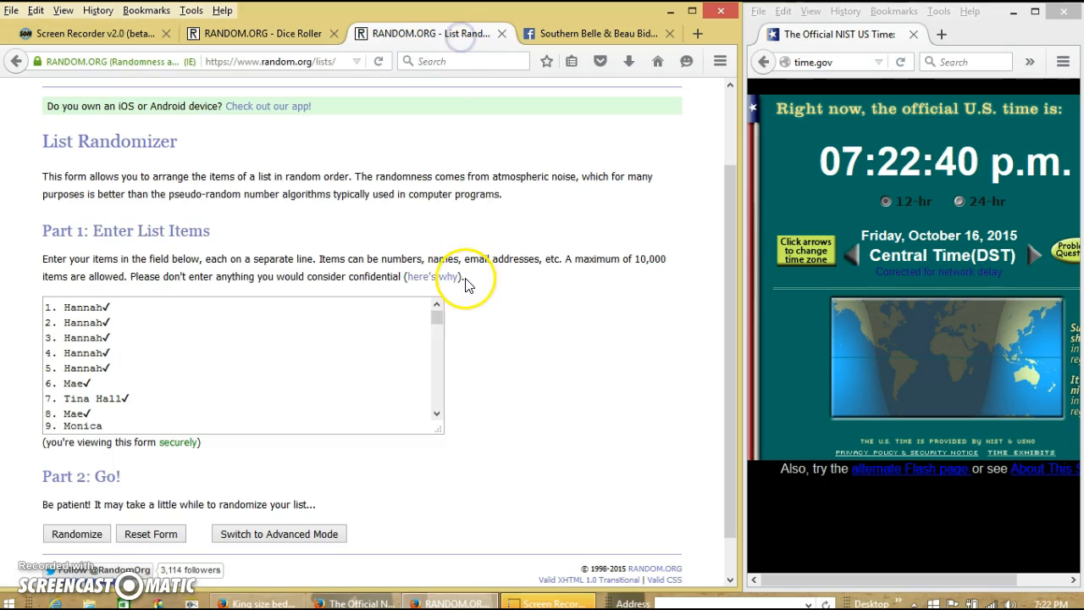
Randomize the pasted 70-item spot list once and return to the Dice Roller
click(1040, 603)
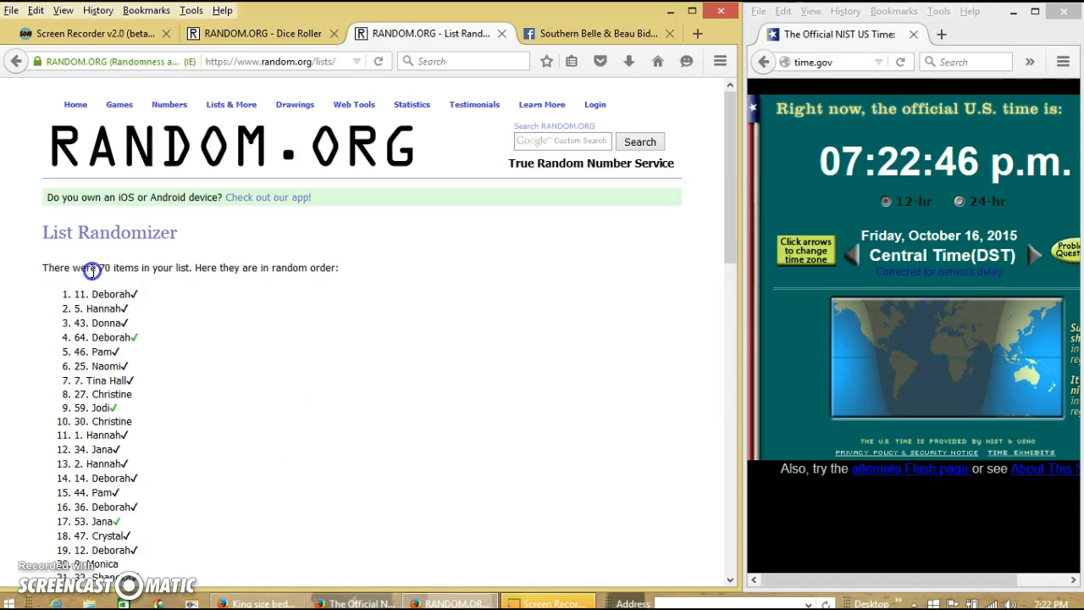
mouse_move(184, 309)
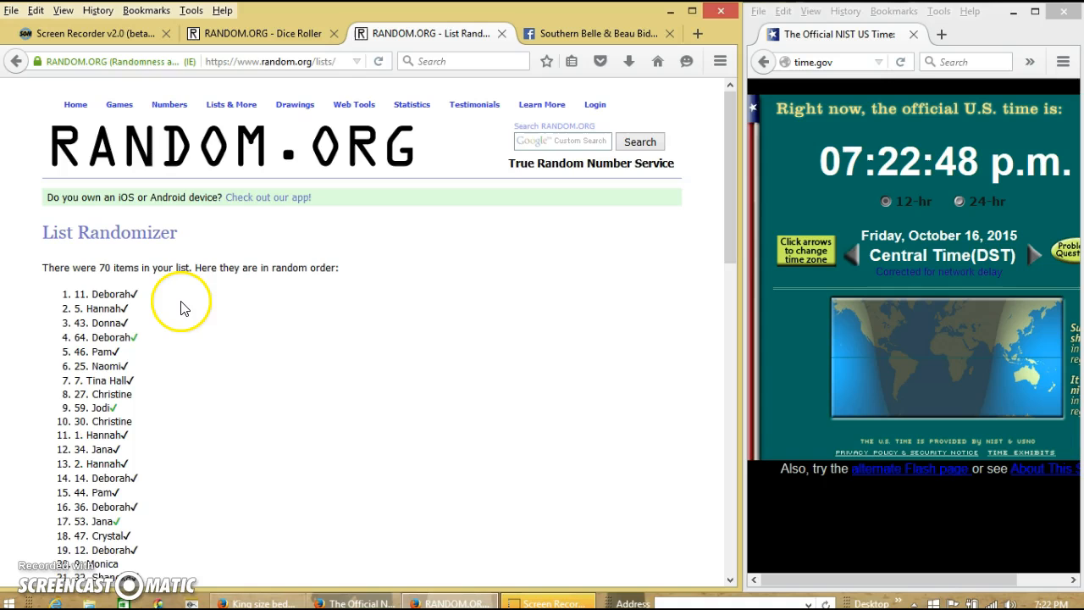
scroll(down, 3)
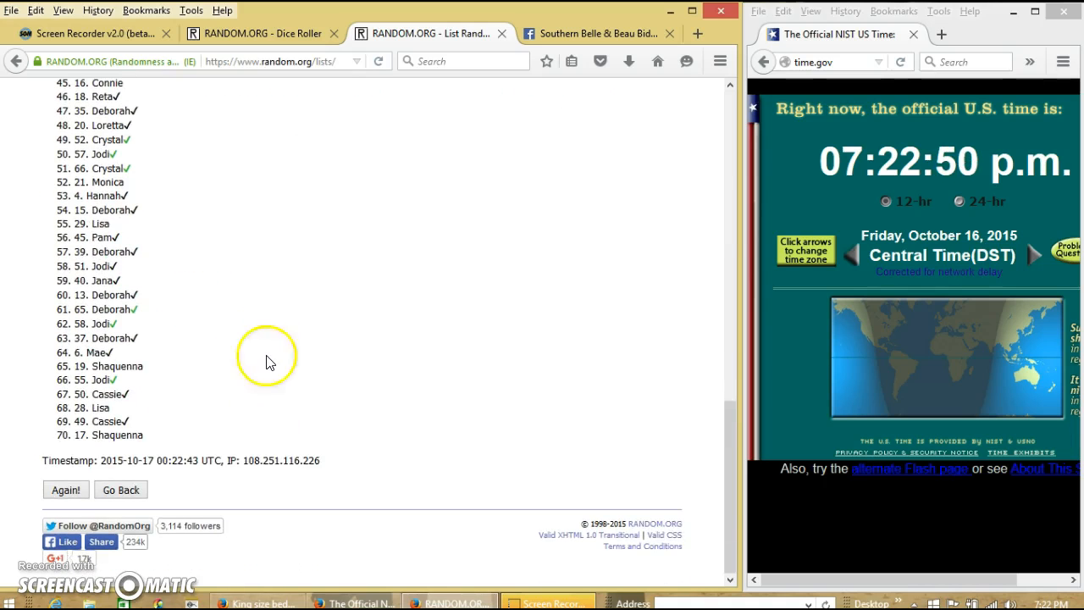
click(258, 34)
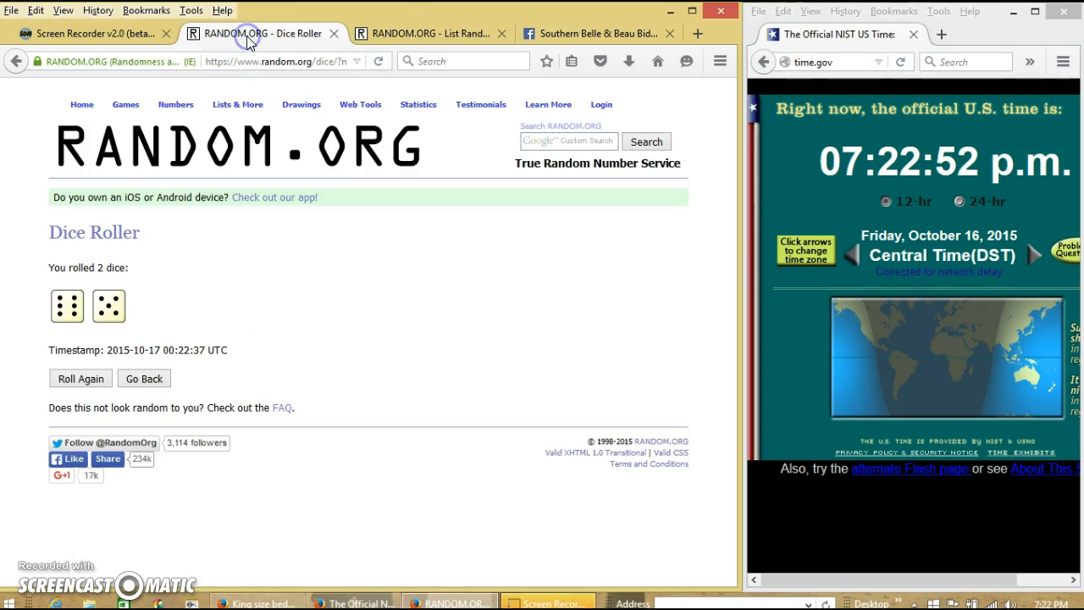
Return to the List Randomizer results and re-randomize the 70-item list several more times with Again!
click(427, 33)
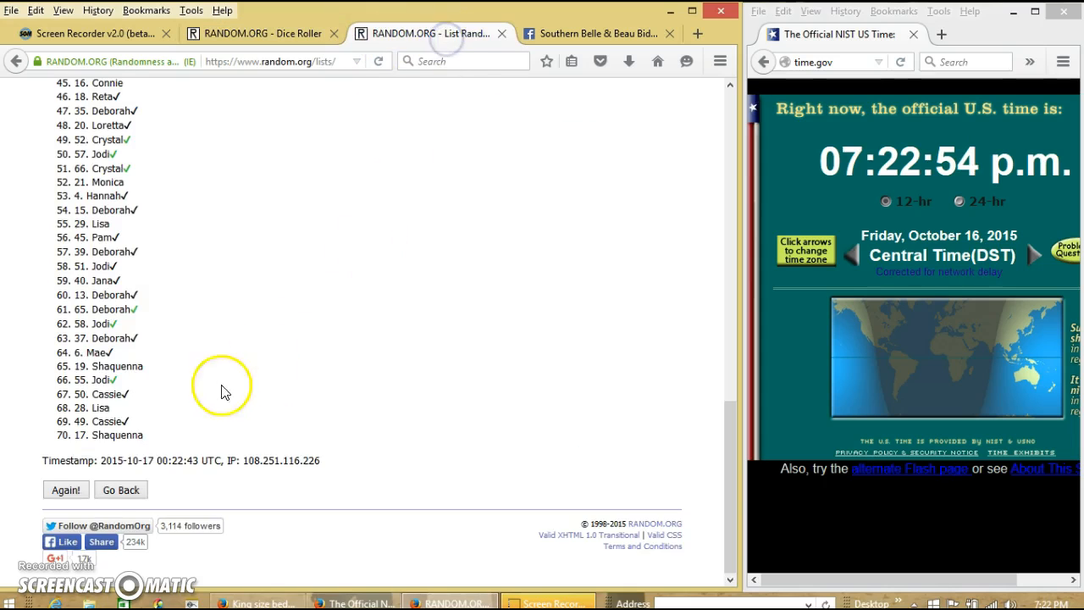
click(65, 490)
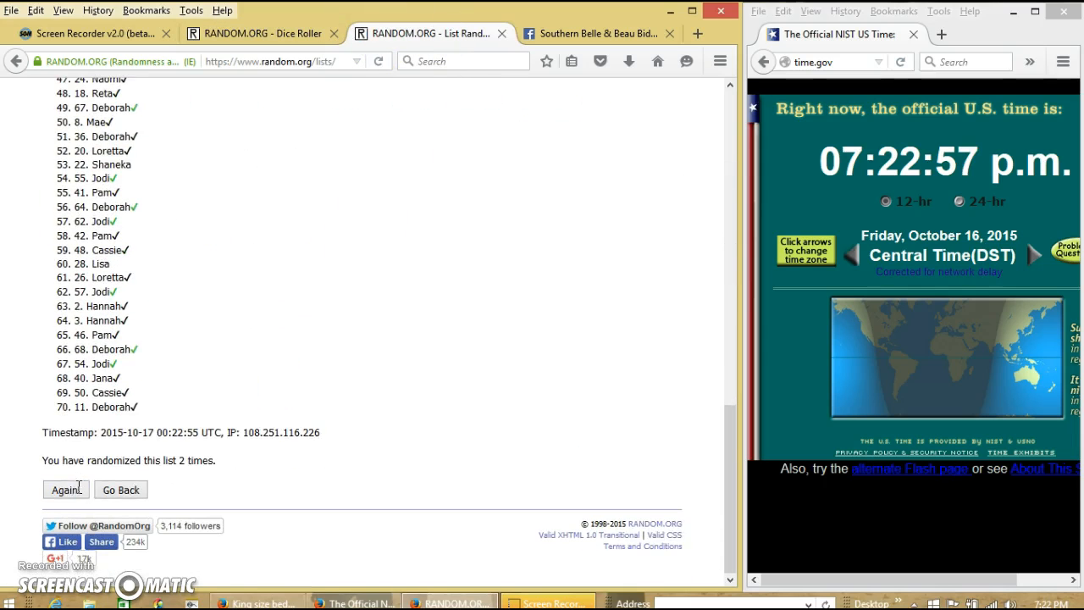
click(64, 490)
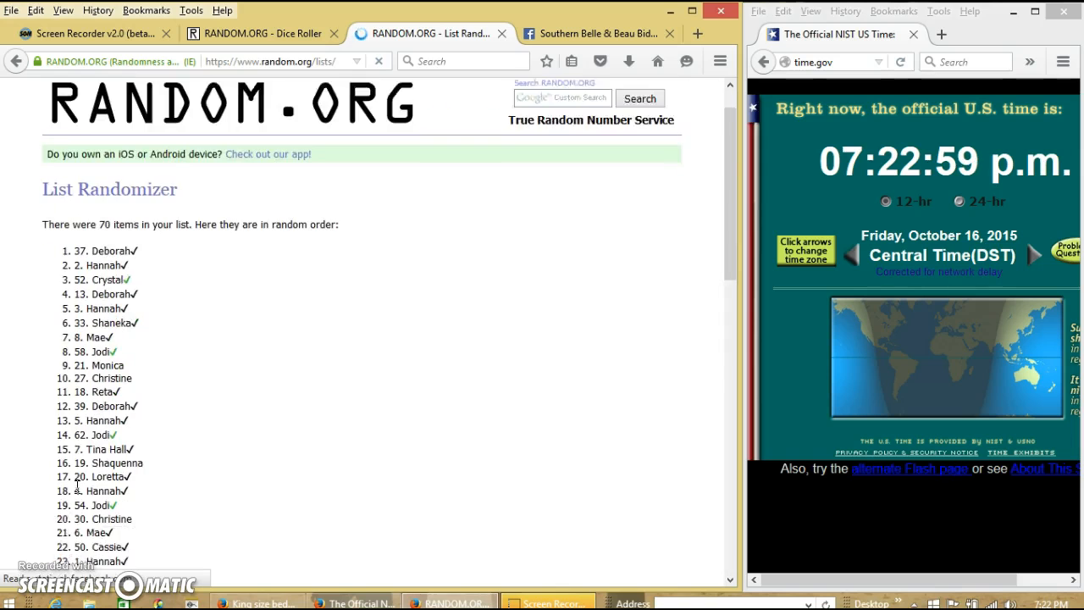
click(62, 490)
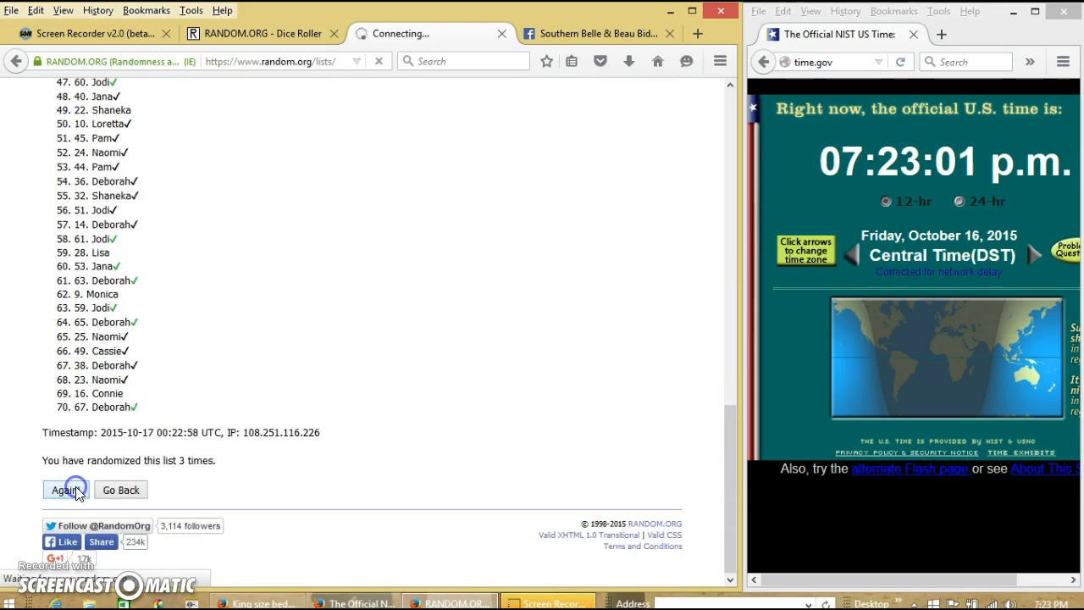
click(65, 490)
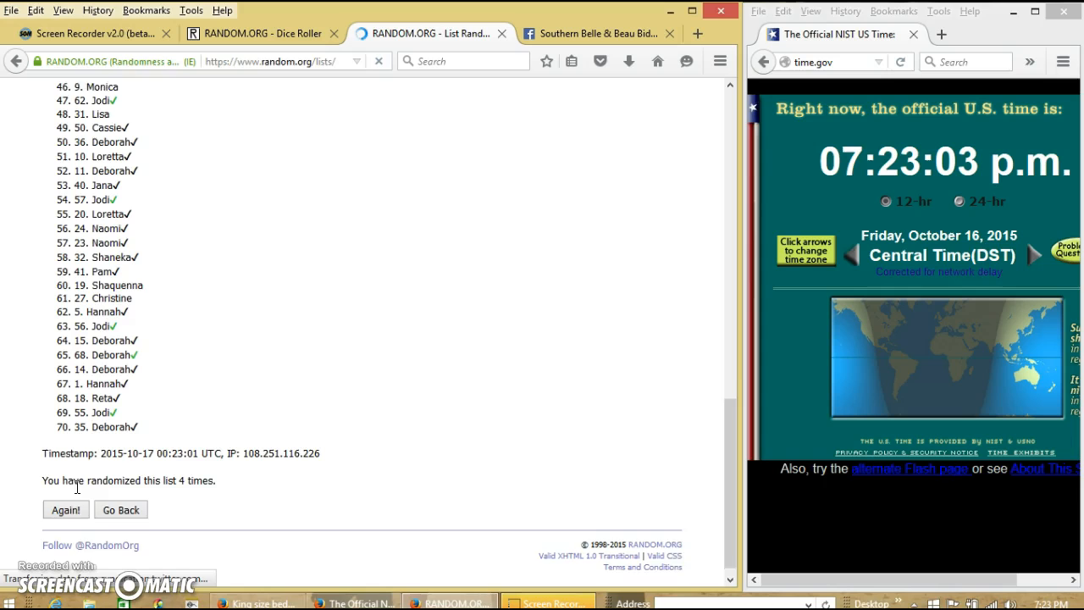
click(64, 509)
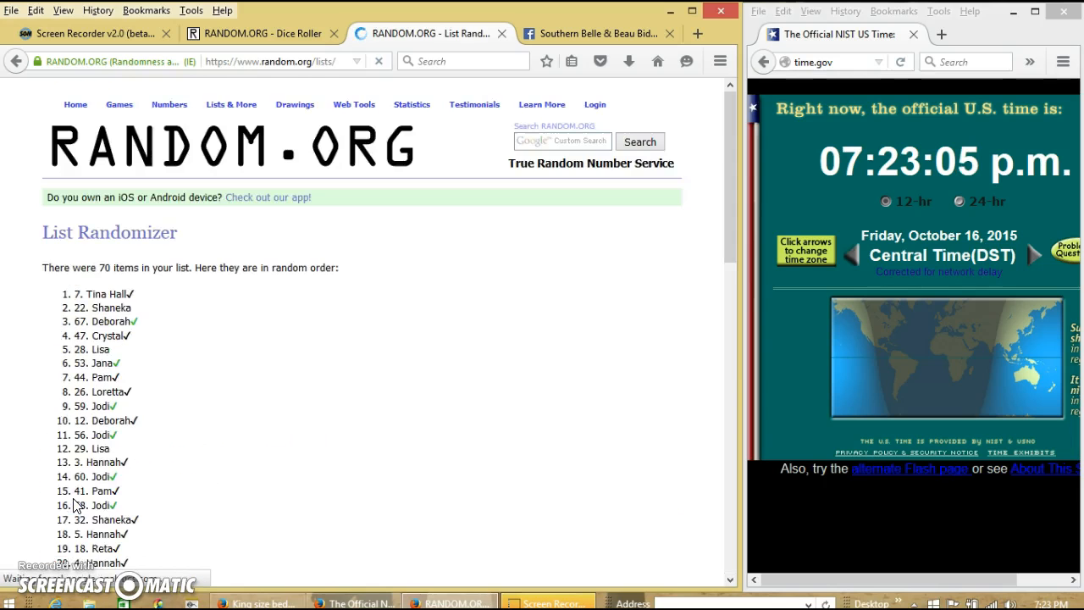
scroll(down, 3)
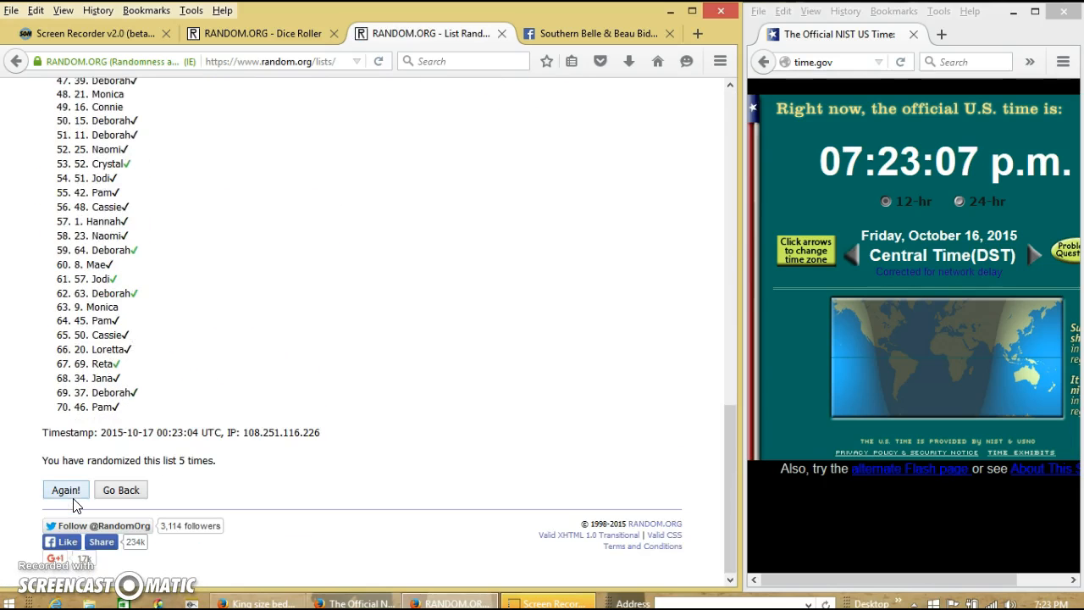
click(65, 490)
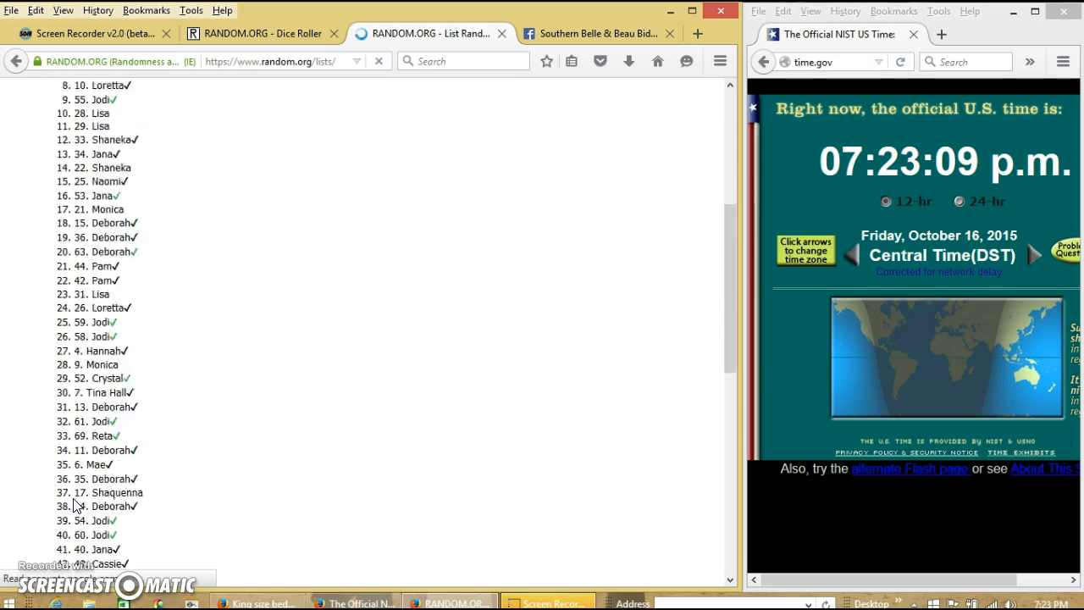
Keep re-randomizing until the page reports the list randomized 10 times, reviewing the latest order
click(66, 490)
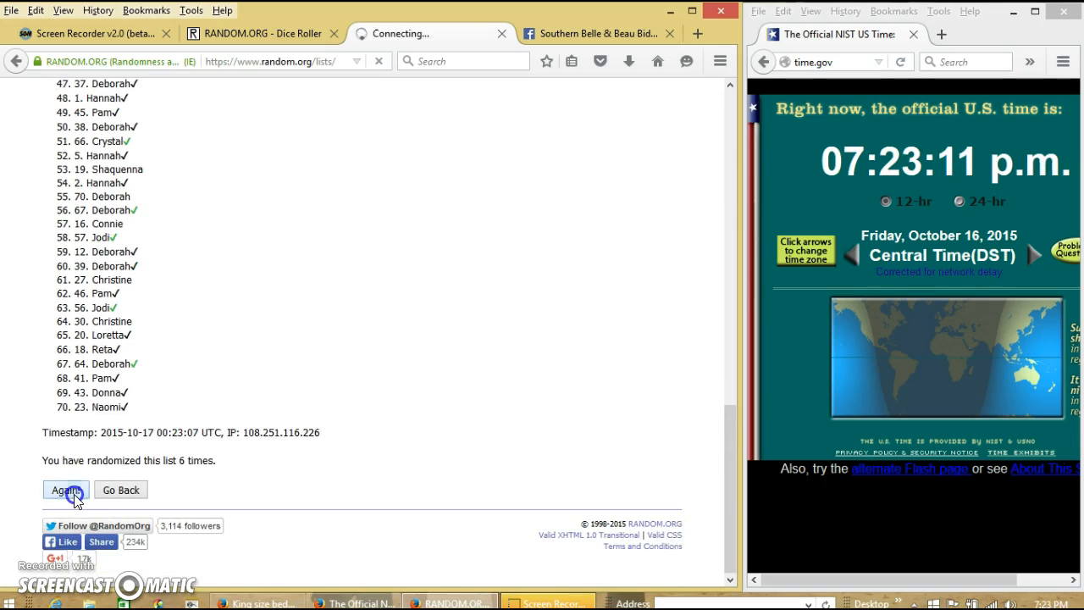
click(65, 490)
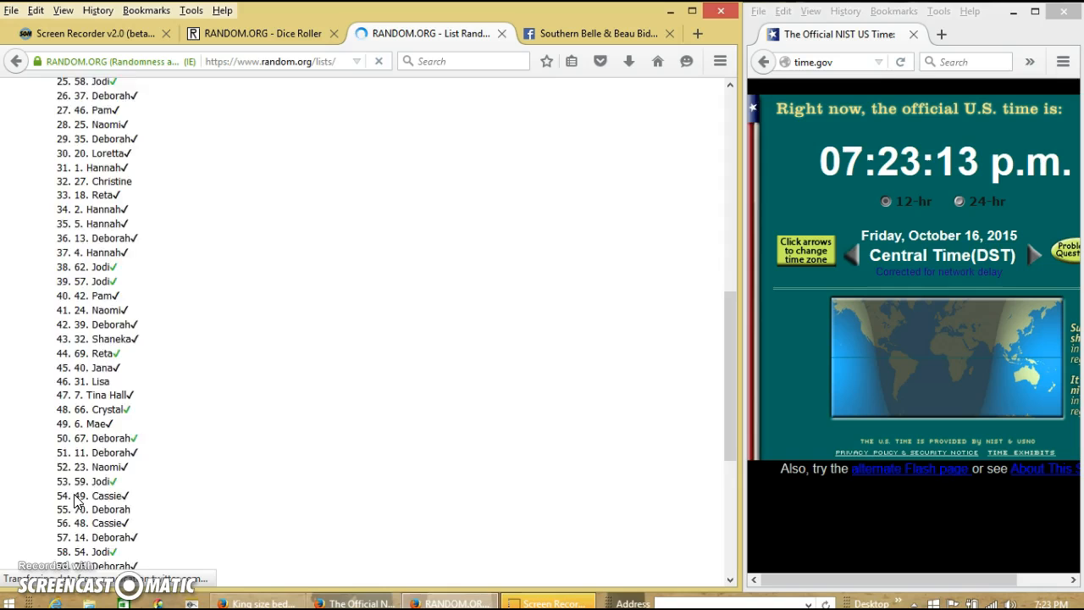
click(65, 508)
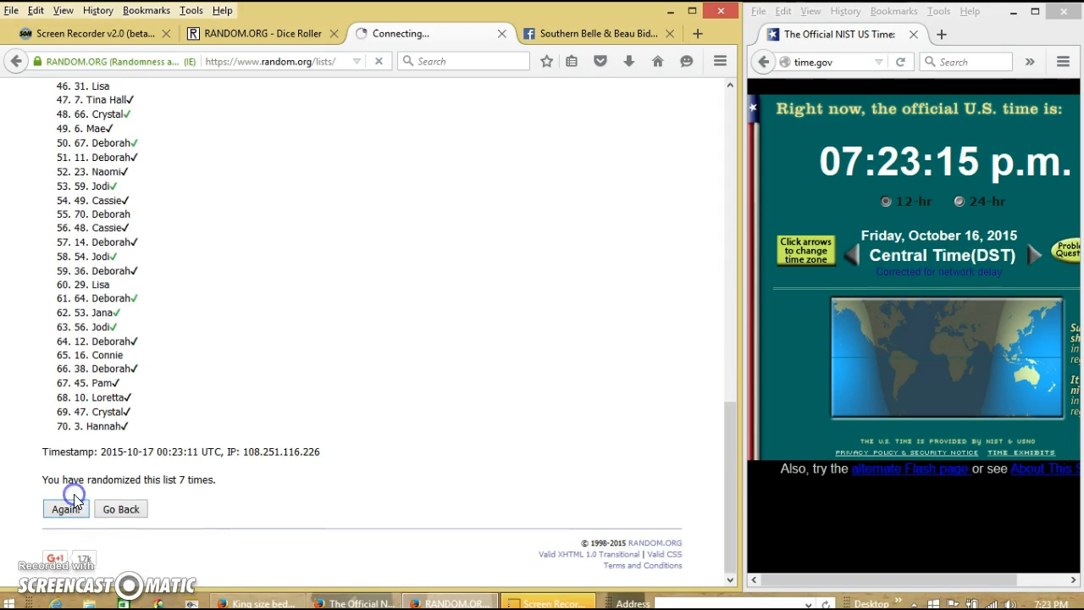
click(65, 508)
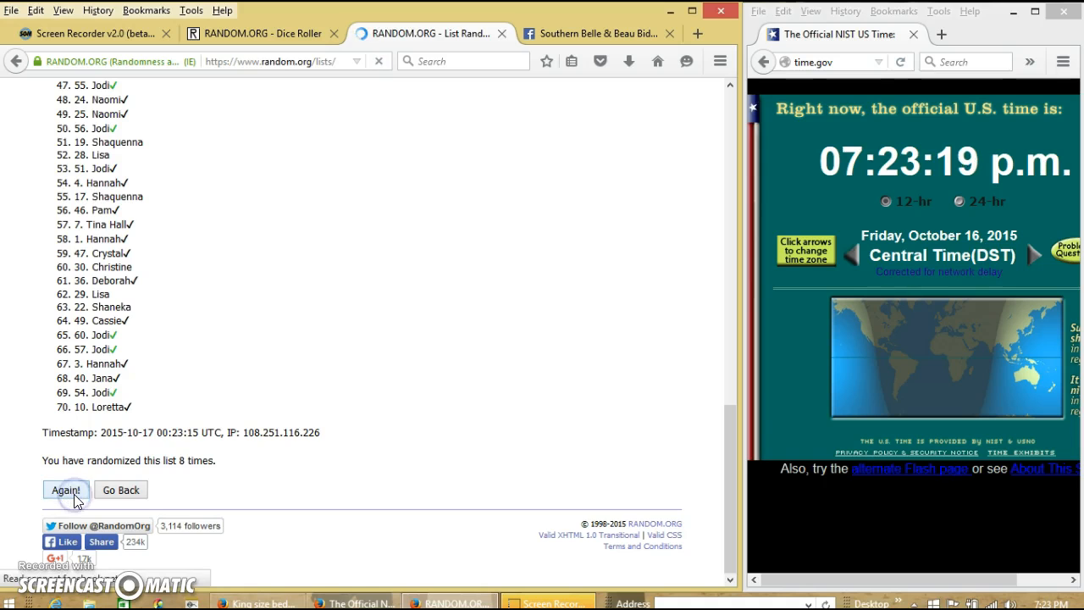
click(64, 489)
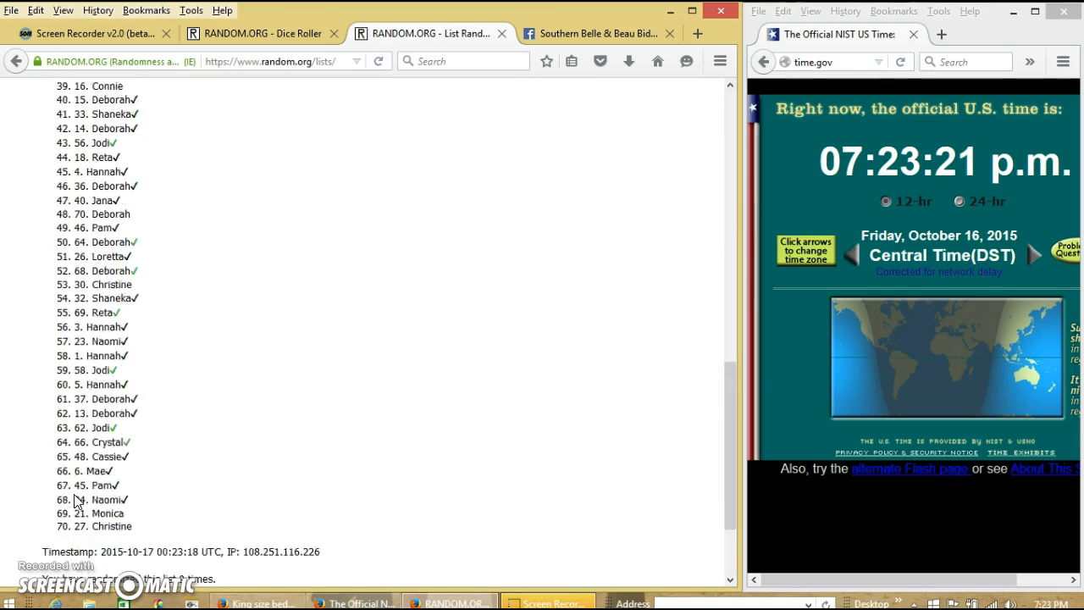
scroll(down, 3)
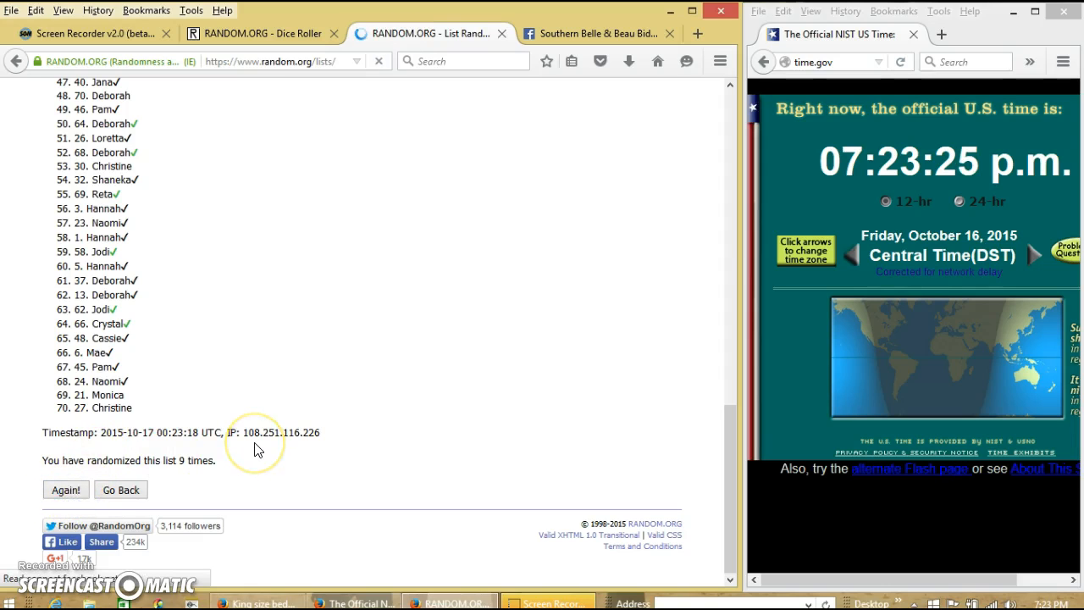
click(64, 488)
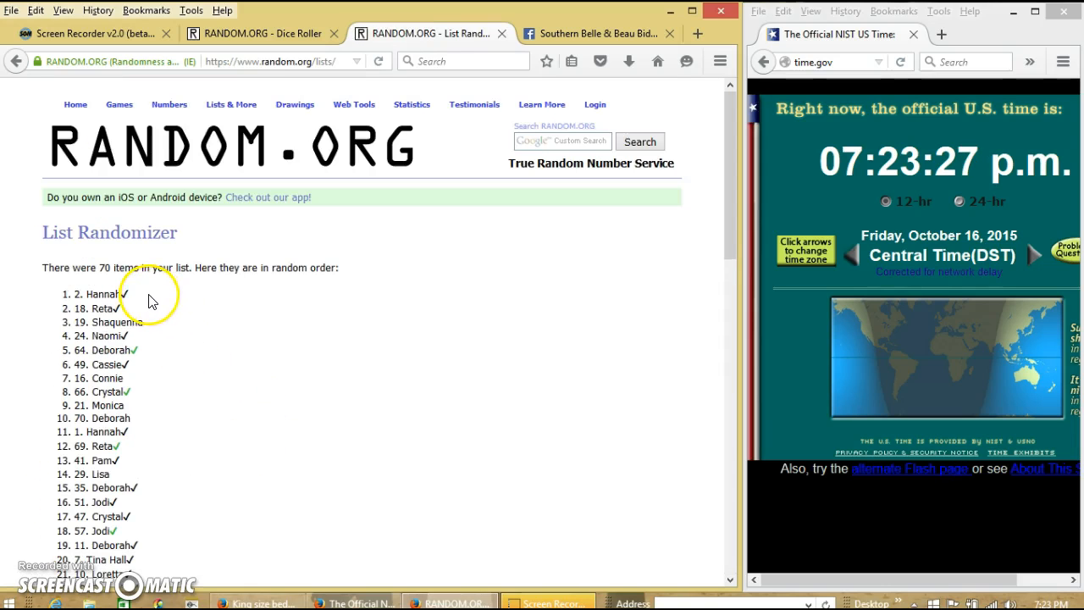
scroll(down, 3)
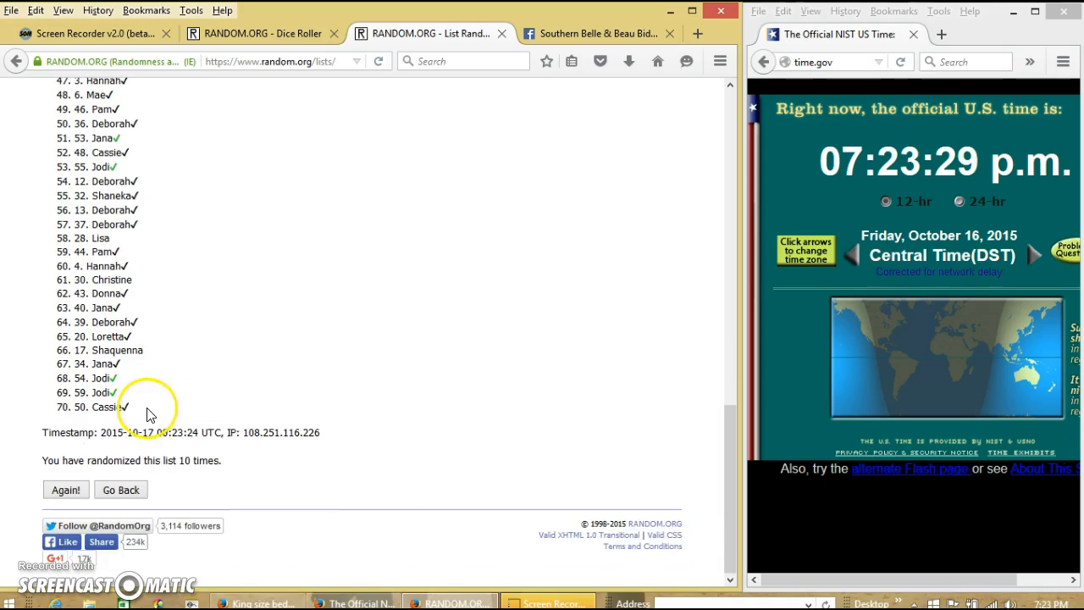
click(246, 34)
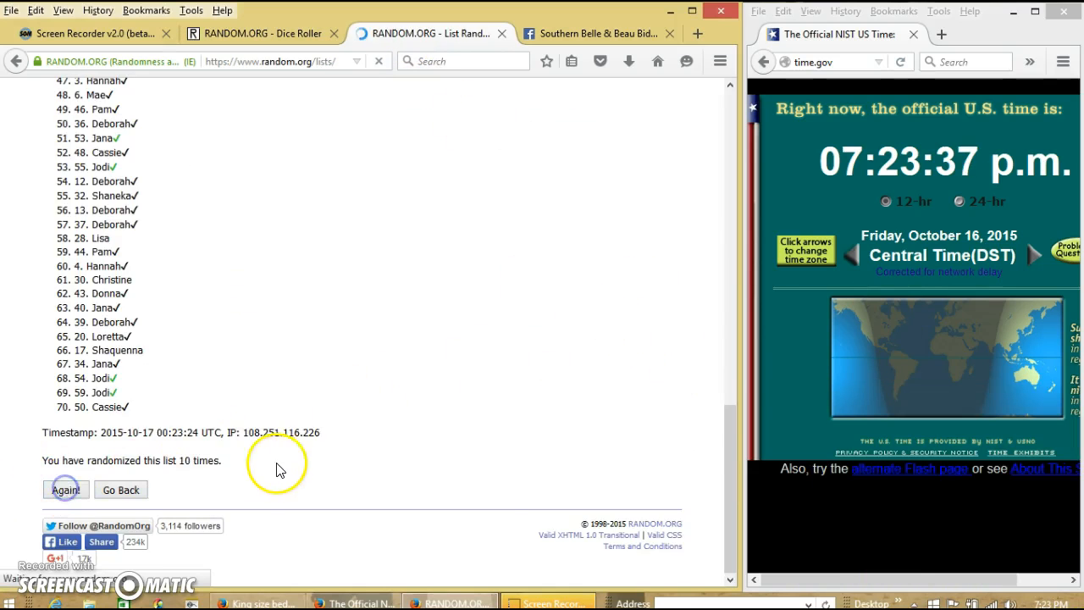
Randomize the list an 11th time confirming Monica is first, then return to the Facebook group
click(64, 490)
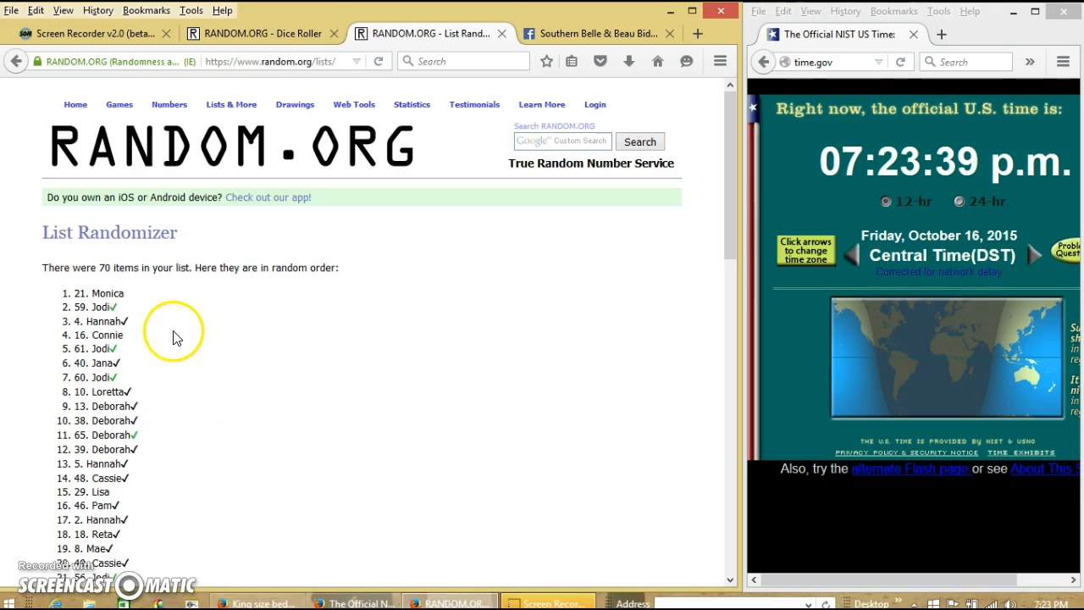
mouse_move(169, 326)
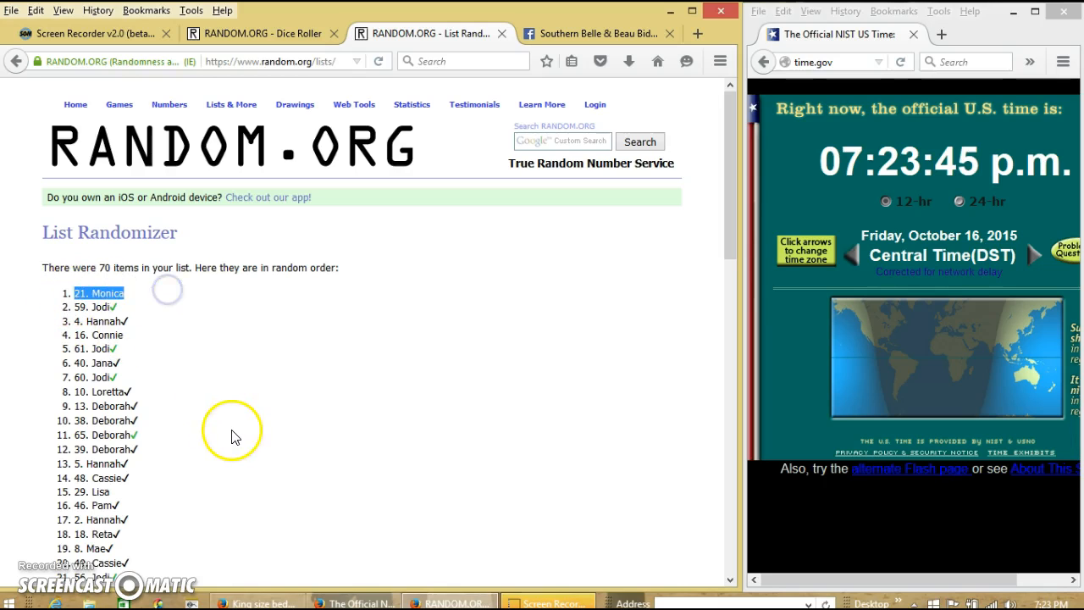
scroll(down, 3)
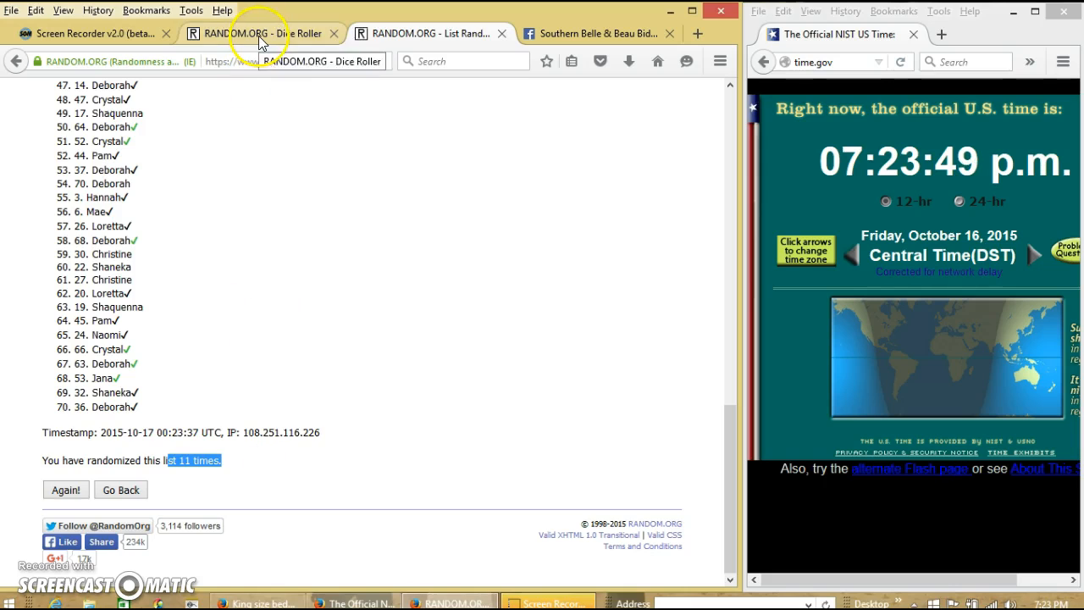
click(263, 34)
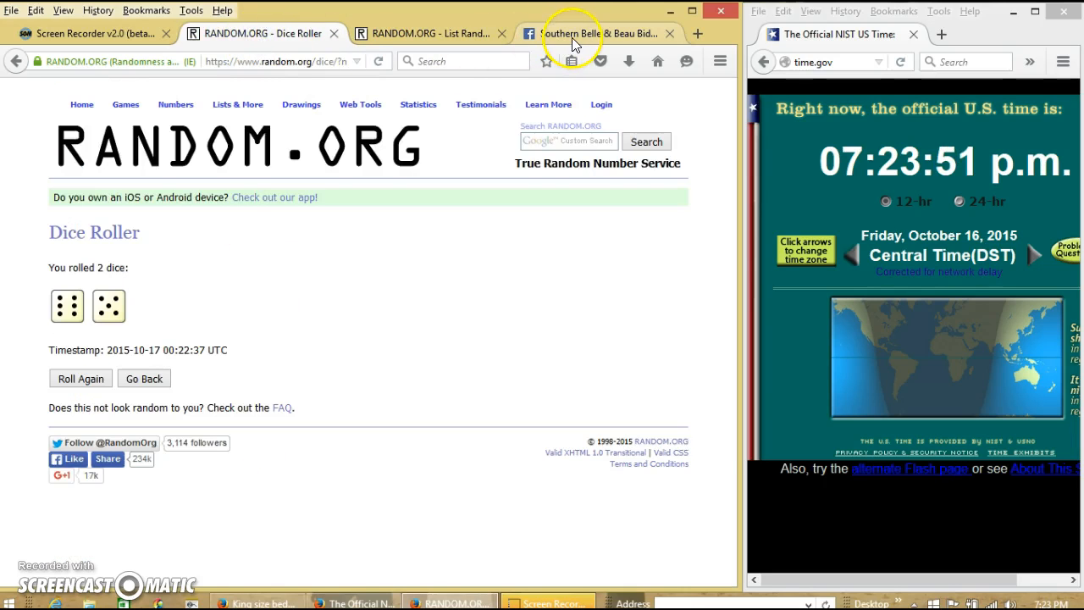
click(593, 34)
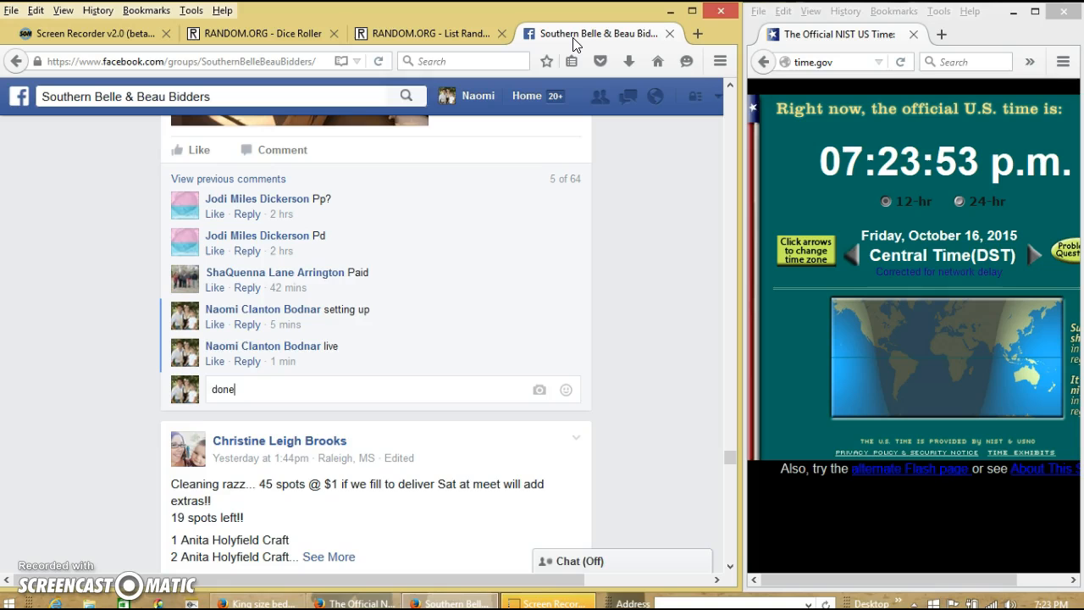